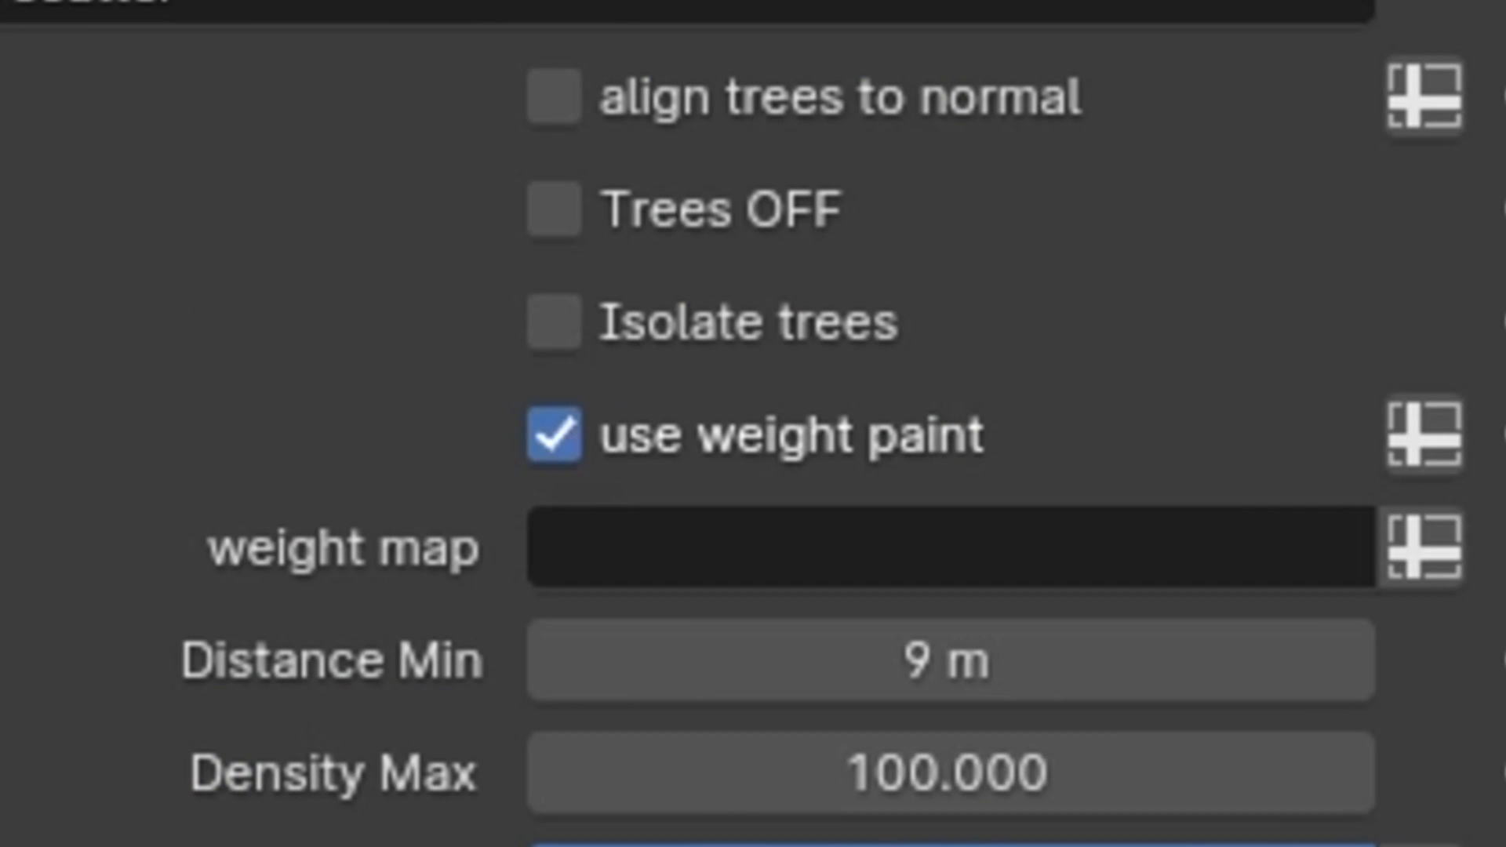
# Scroll through the Forest Generator scatter settings with weight-paint scattering enabled
pyautogui.scroll(-3)
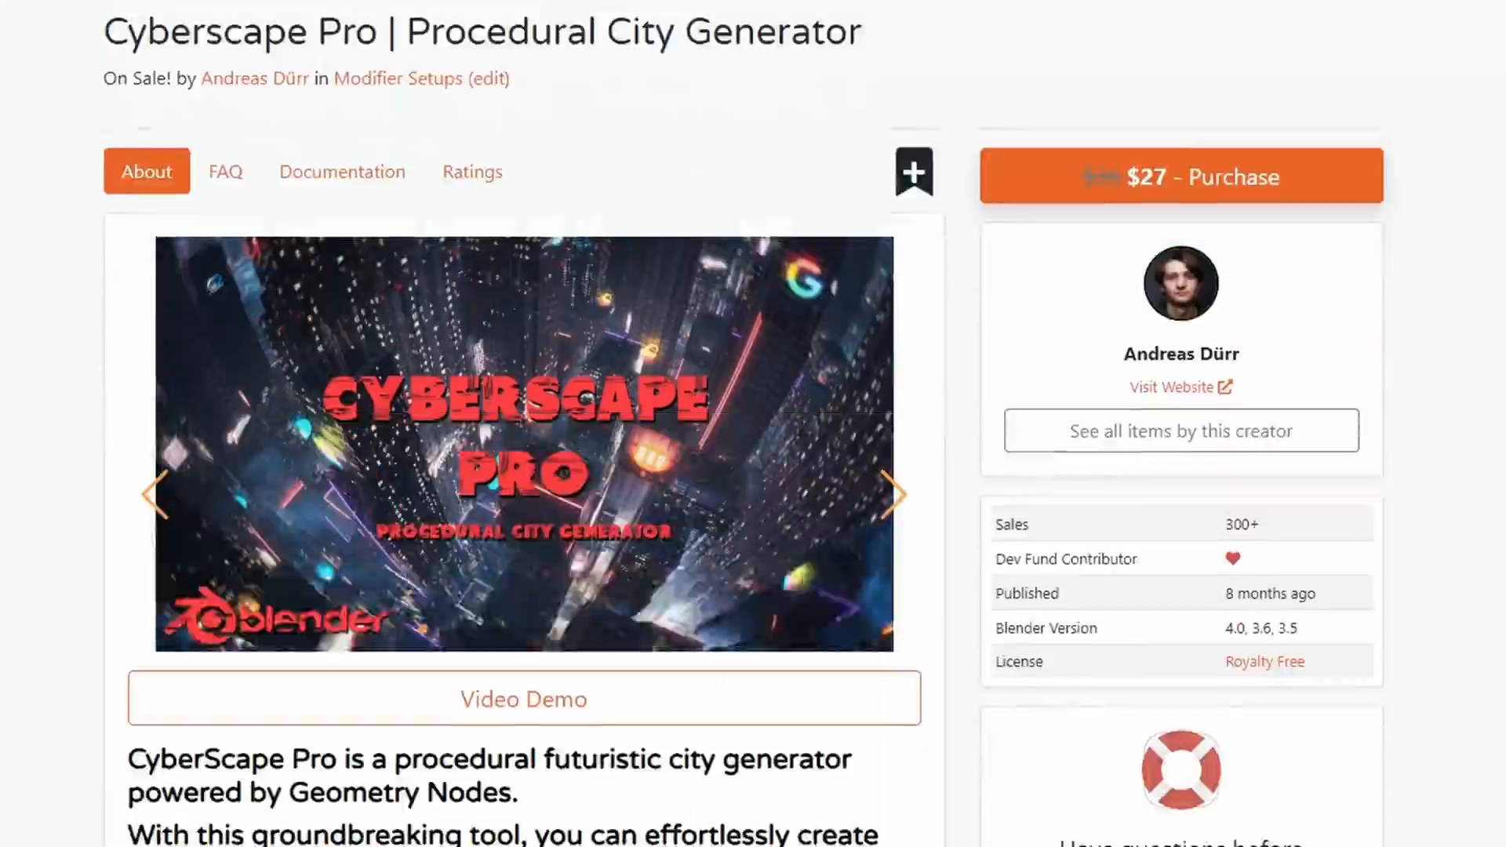
# Show all items by Andreas Dürr and scroll his discounted add-on catalogue
pyautogui.click(1179, 430)
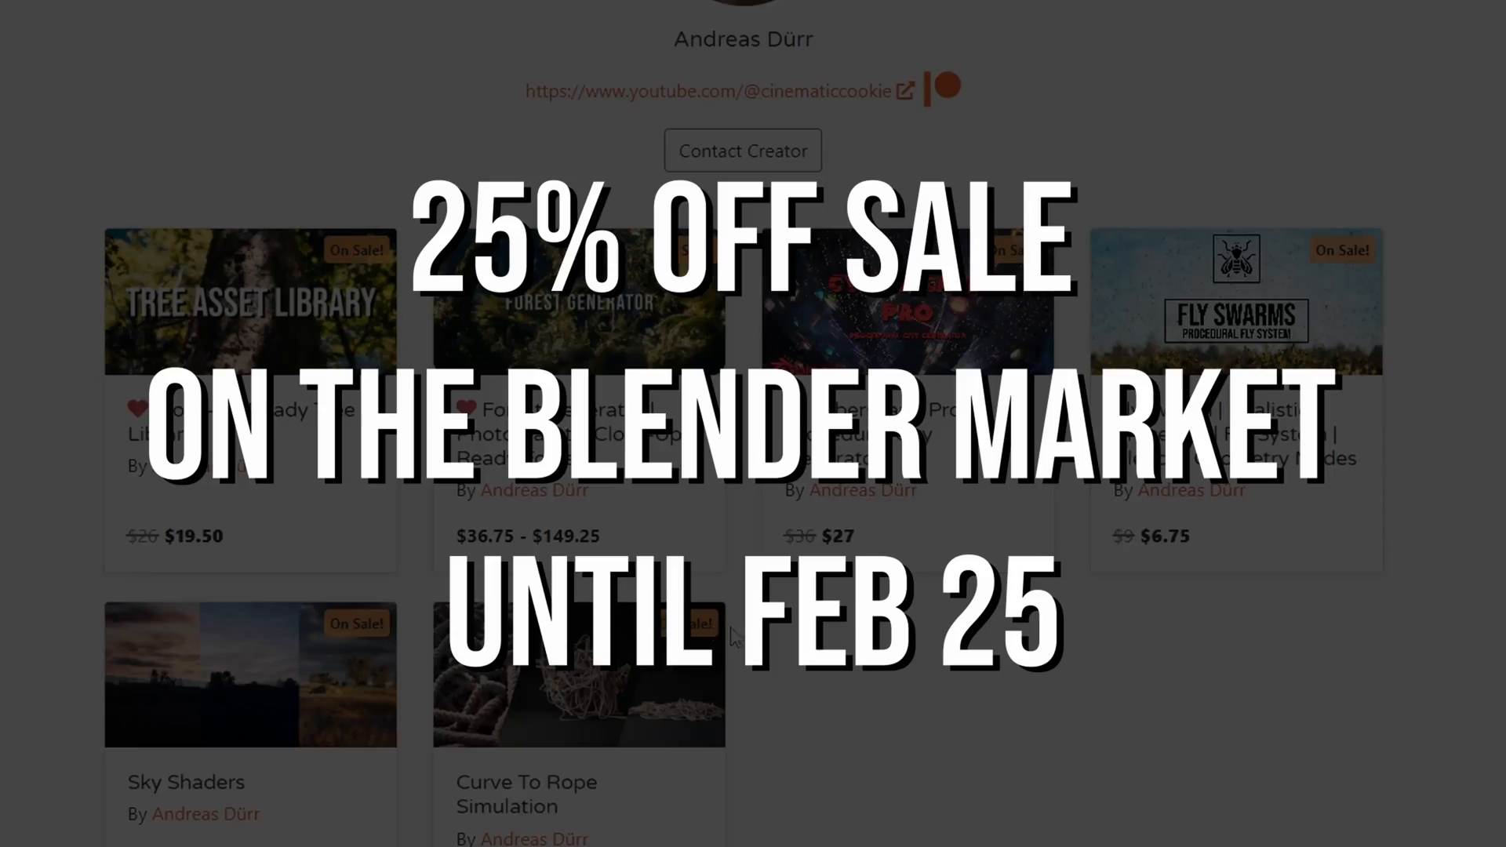
pyautogui.scroll(-3)
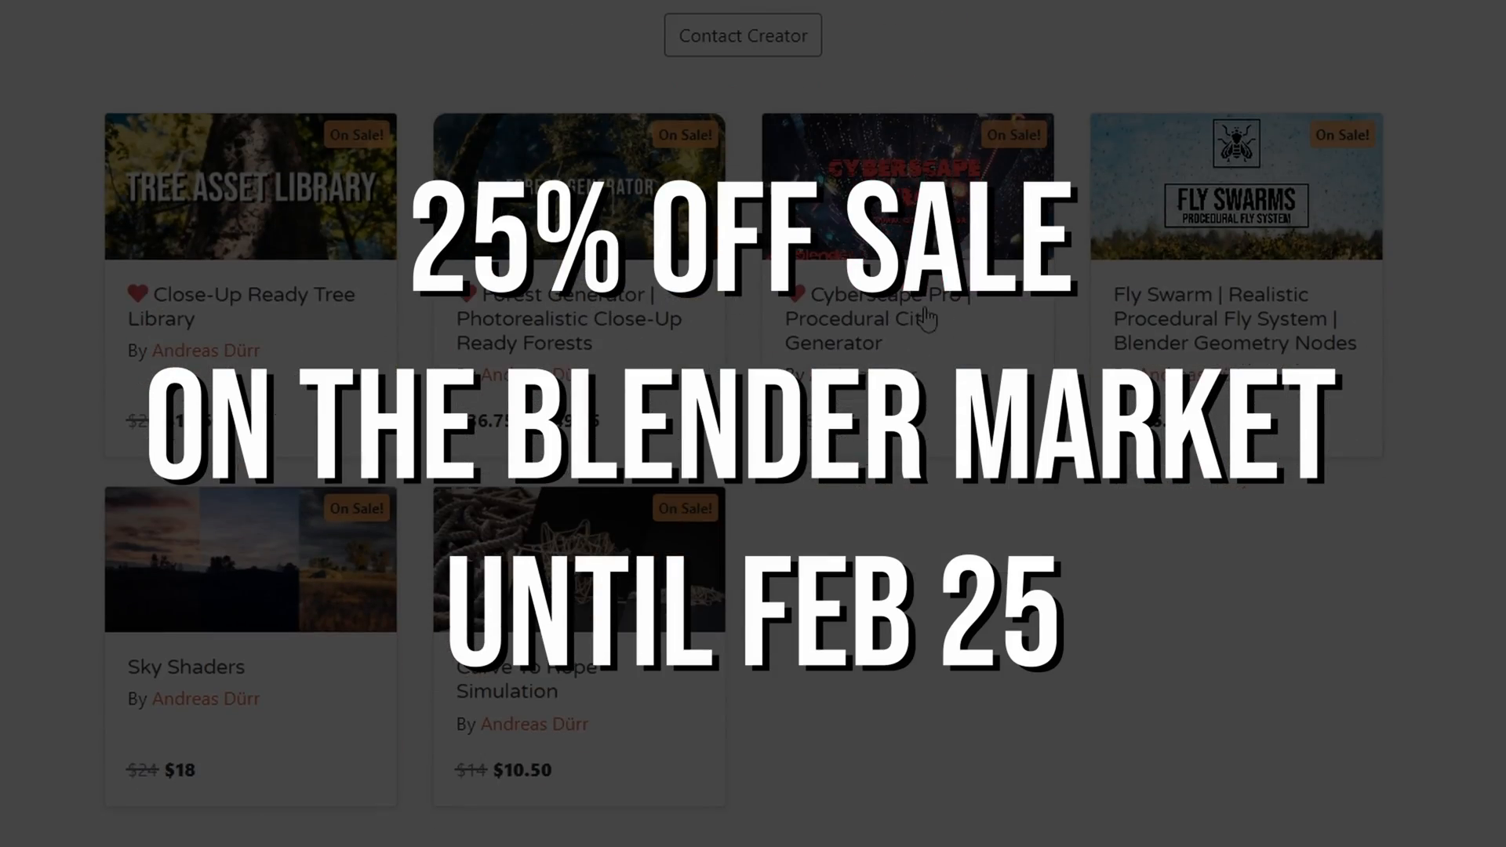